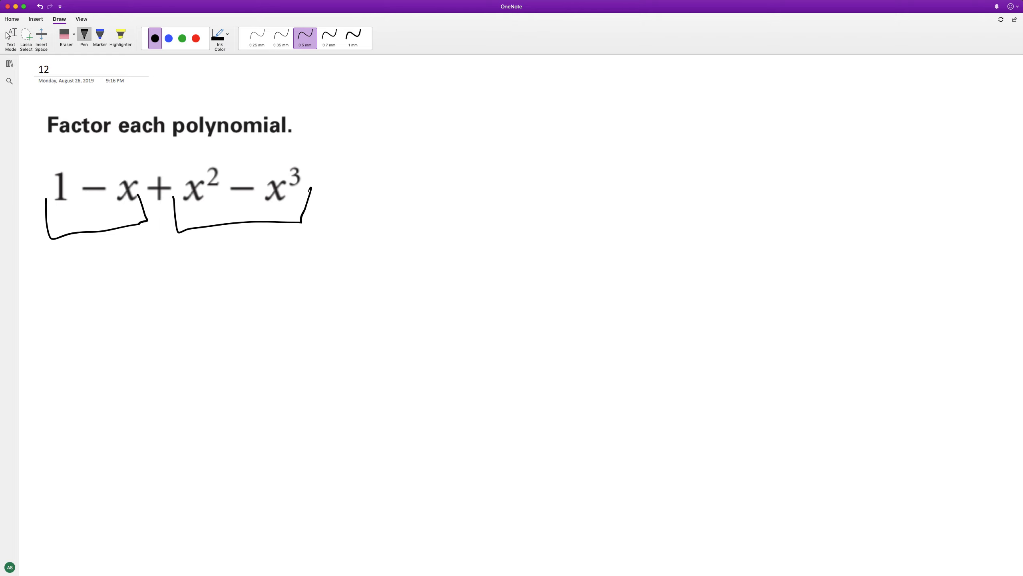
Handwrite the grouped form (1 − x) + x²(1 − x) beneath the polynomial
drag(56, 284, 137, 320)
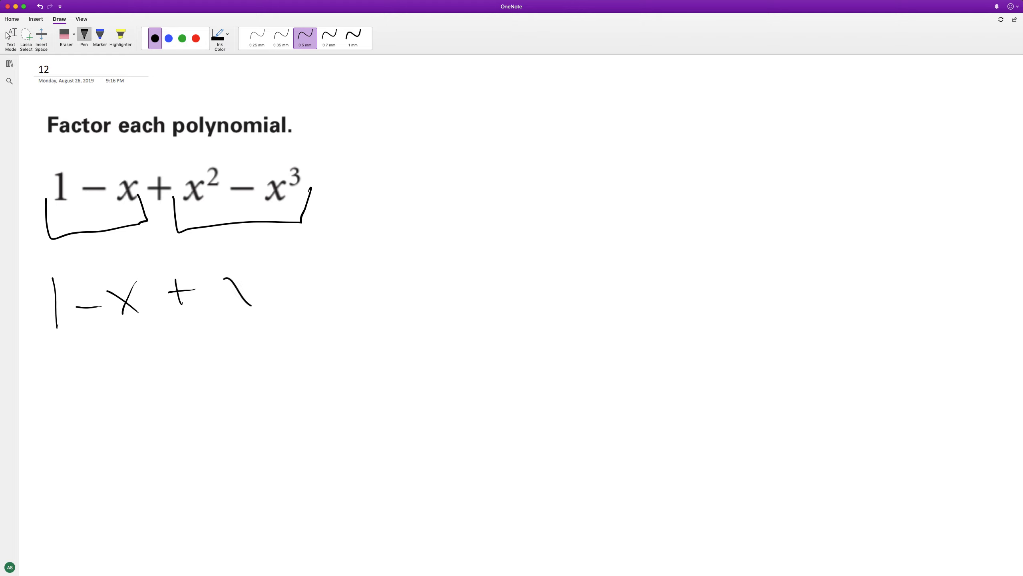
drag(225, 274, 297, 310)
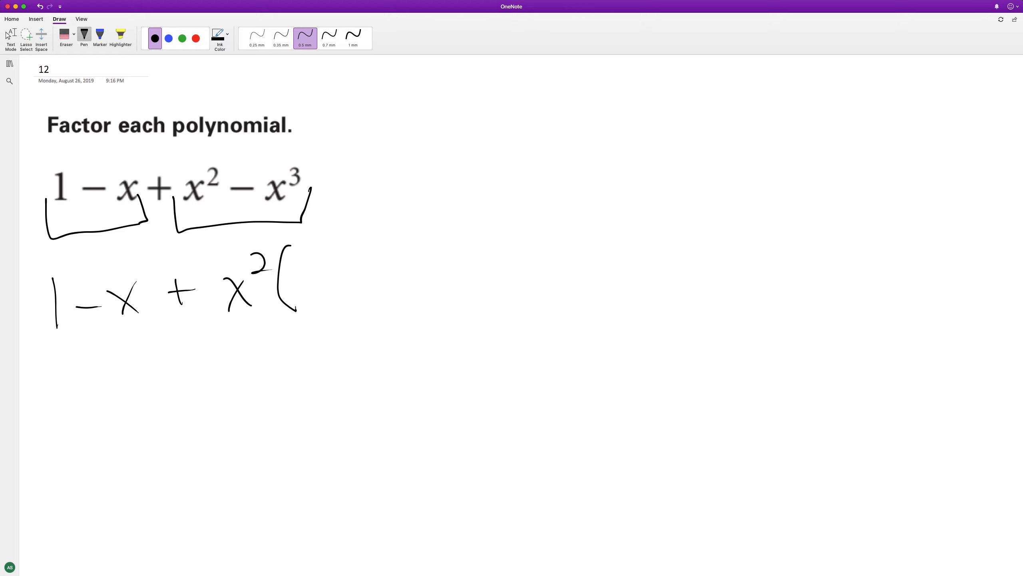
drag(310, 268, 391, 300)
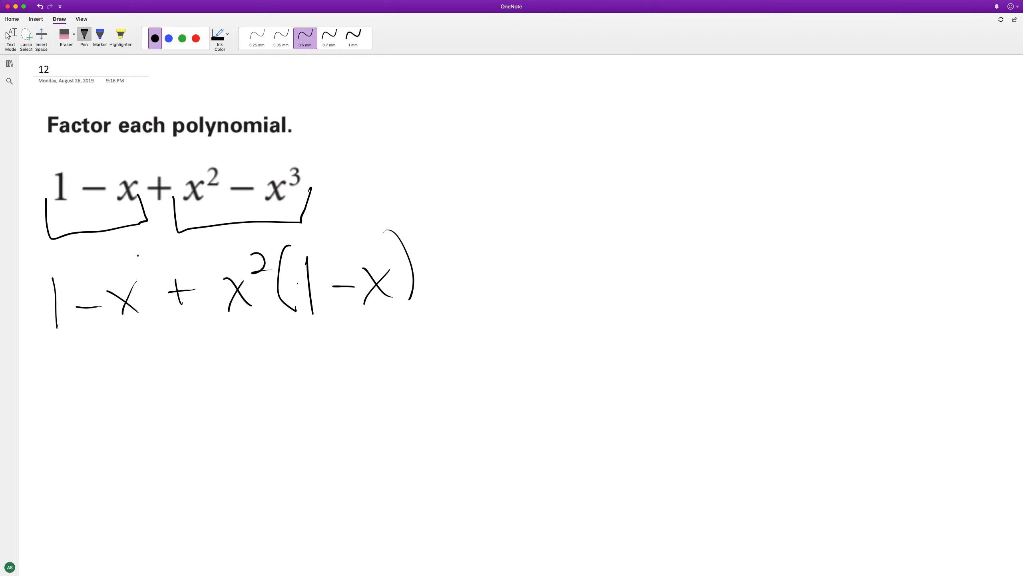
drag(46, 264, 157, 333)
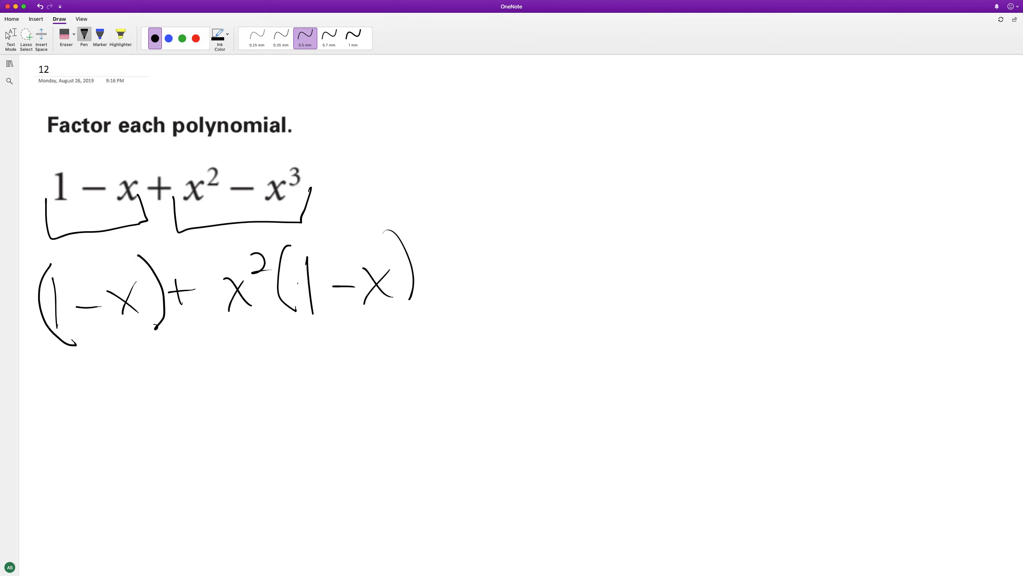
Write a coefficient 1 before (1 − x), then start the next line with (1 + x²)
drag(23, 287, 23, 317)
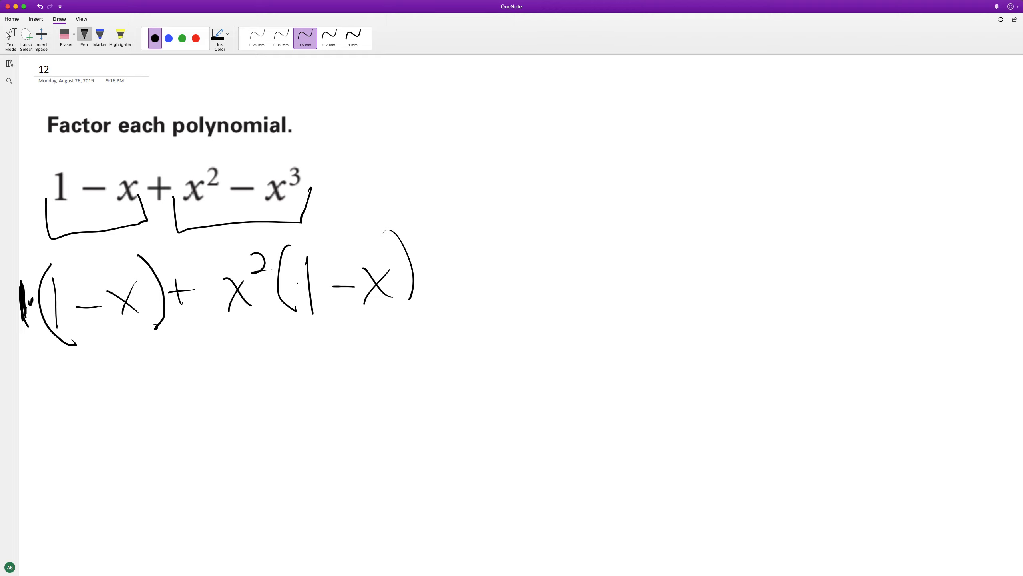
drag(72, 385, 92, 450)
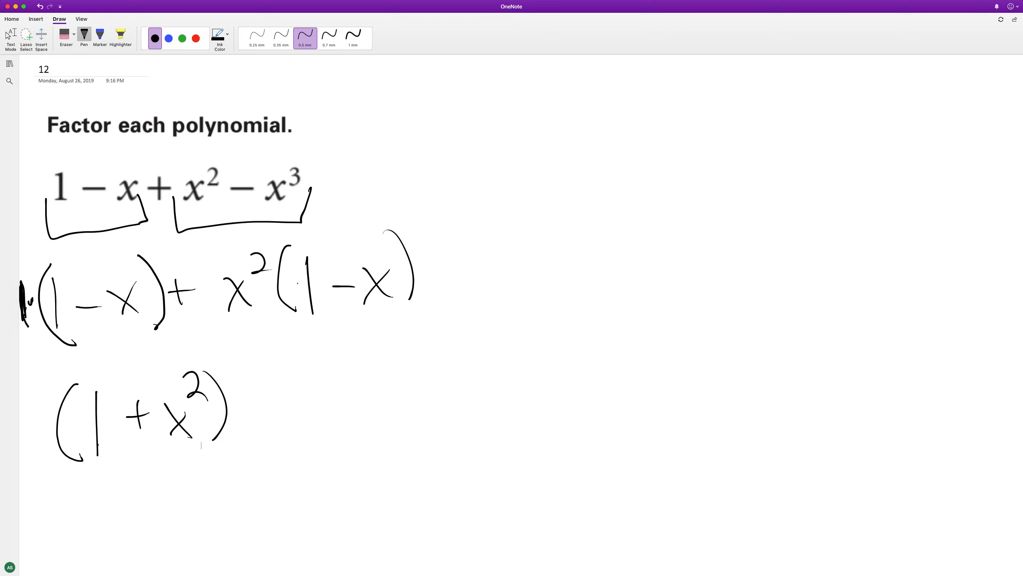
Finish (1 + x²)(1 − x), circle it, and begin the check with 1 − at upper right
drag(261, 356, 385, 424)
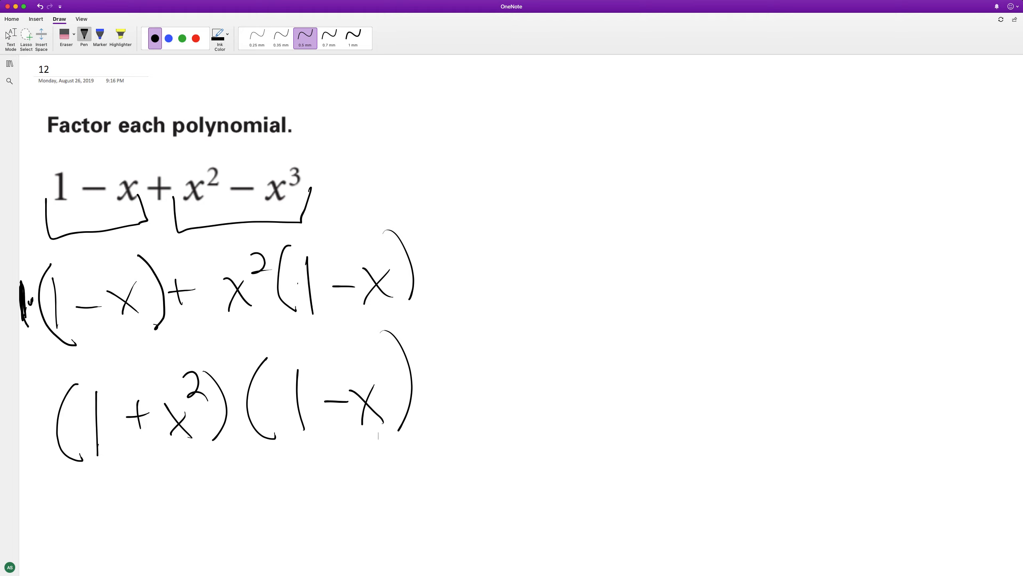
drag(65, 366, 312, 454)
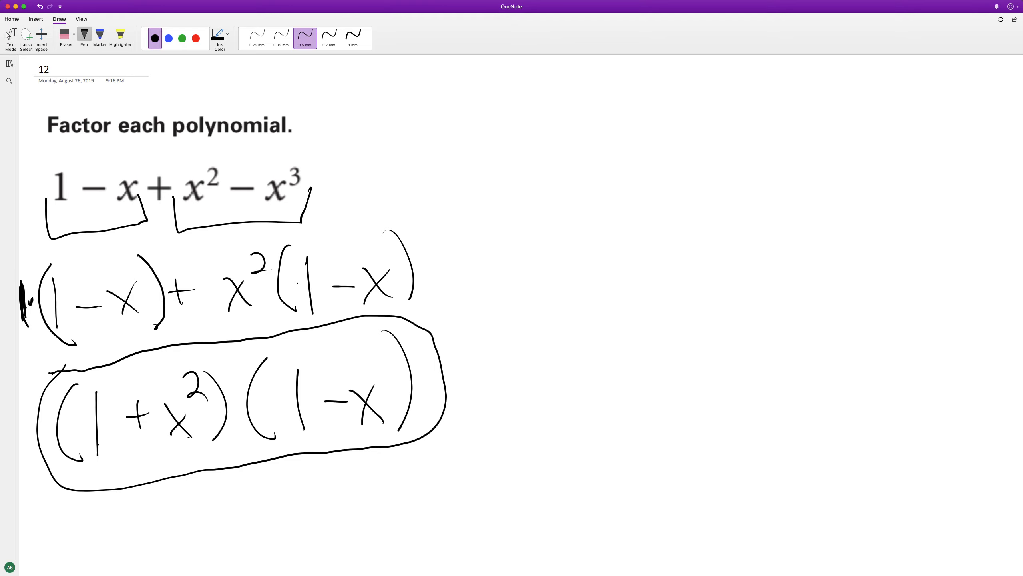
drag(536, 127, 659, 170)
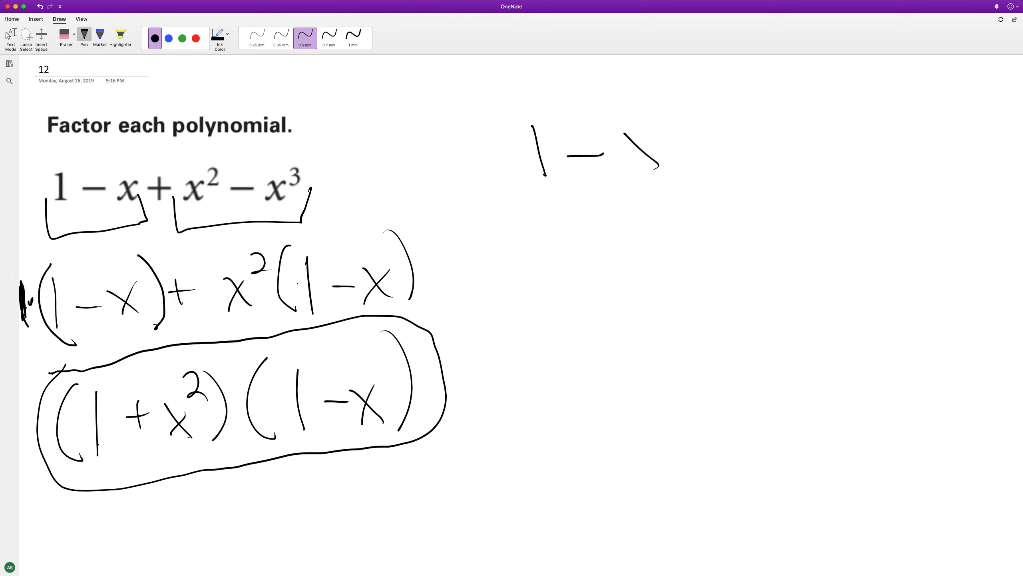
Extend the check expression with x + x² − x³ to read 1 − x + x² − x³
drag(627, 156, 712, 137)
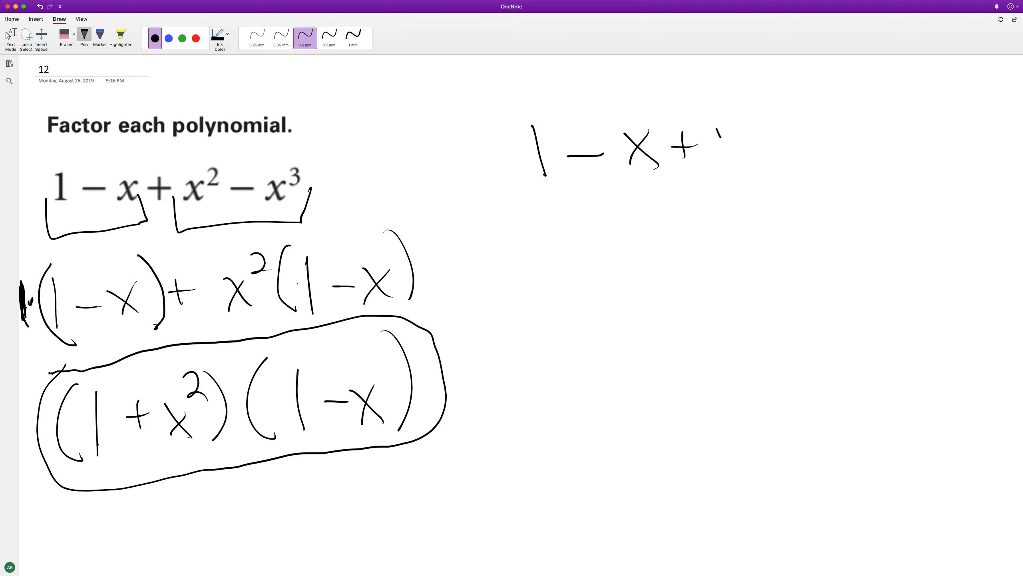
drag(715, 150, 796, 144)
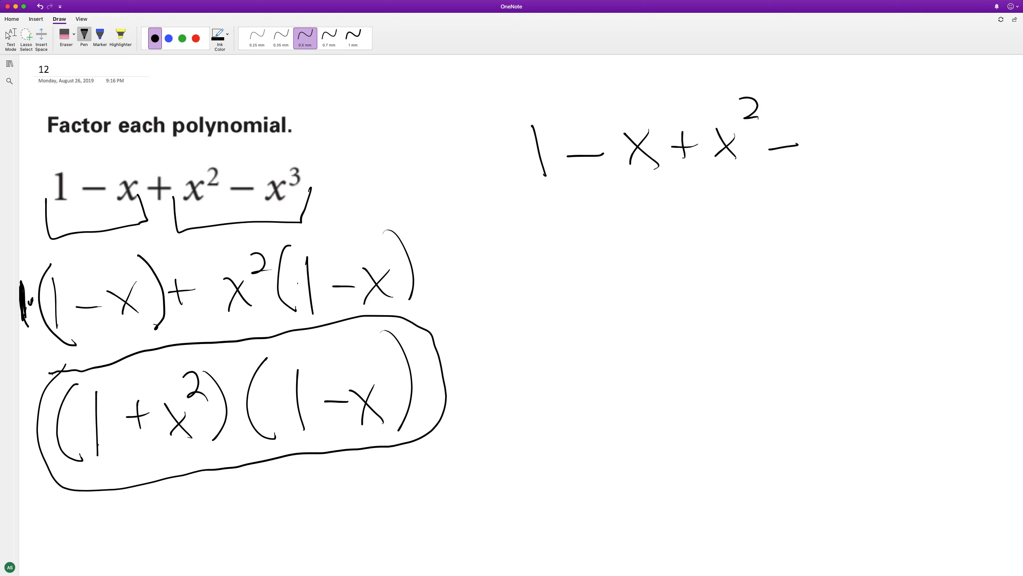
drag(808, 157, 874, 98)
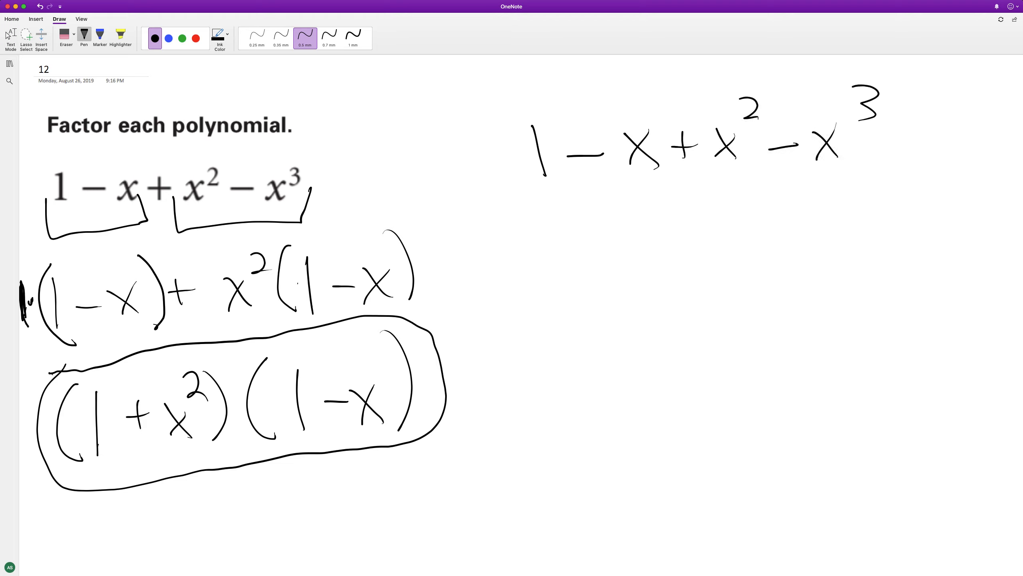